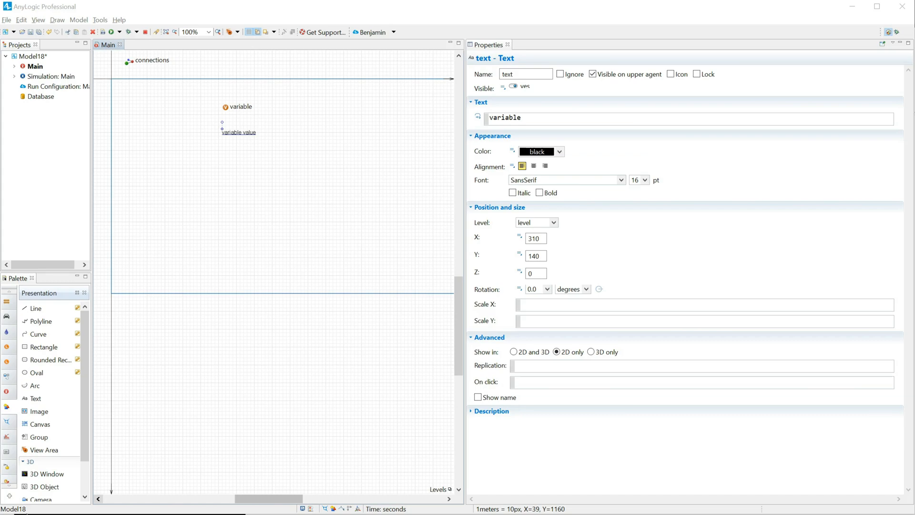
pyautogui.moveTo(118, 32)
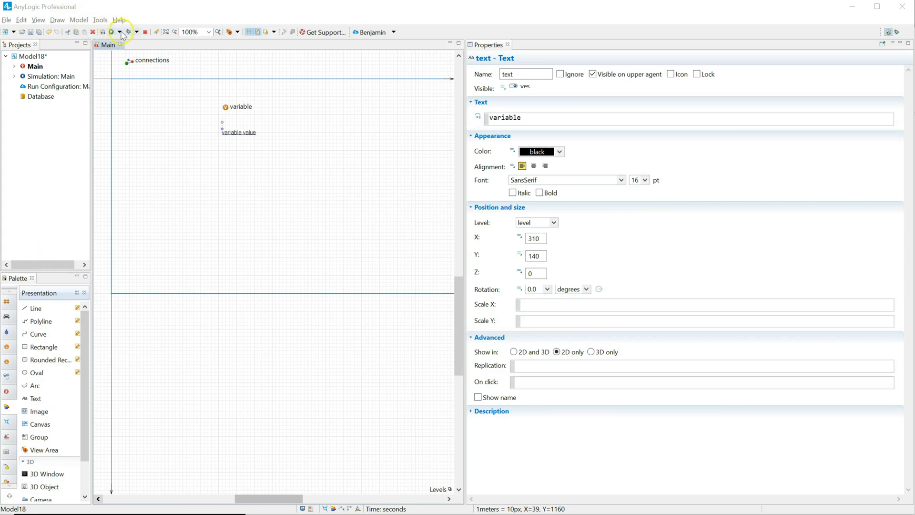
# Review the variable (initial value 1222) and the text object before adding controls
pyautogui.click(135, 32)
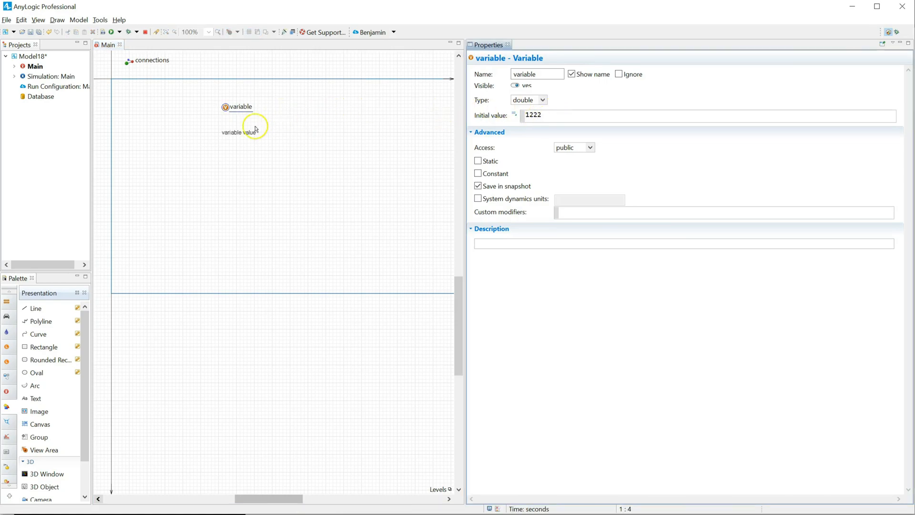
pyautogui.click(239, 131)
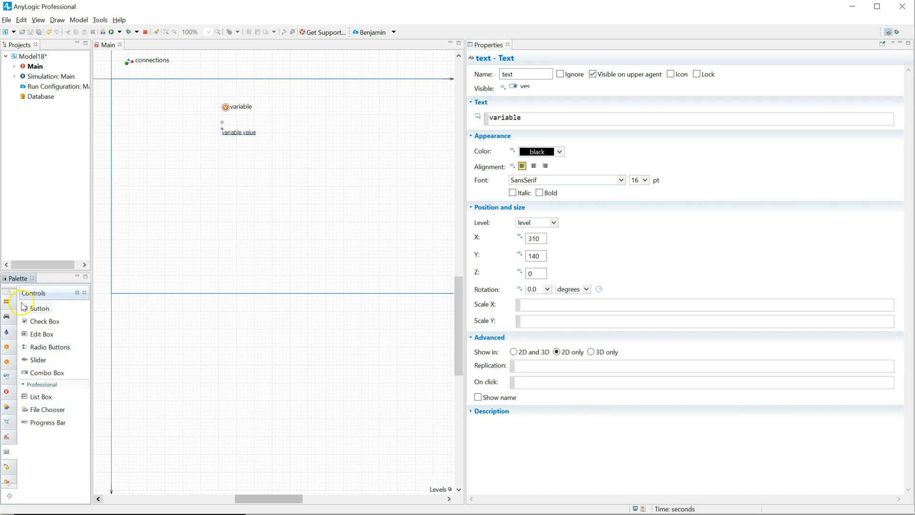
# Add a Button on Main and begin its action with text.setText(...)
pyautogui.moveTo(39, 308); pyautogui.dragTo(239, 151)
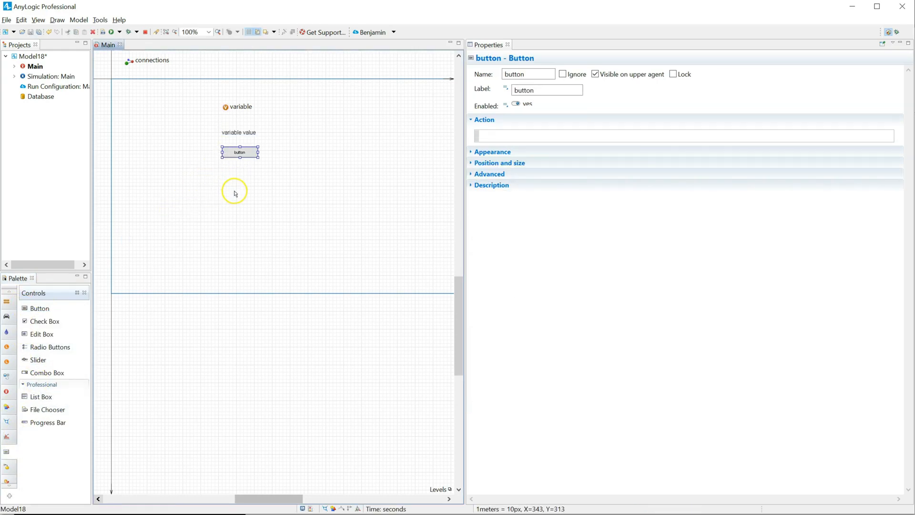
pyautogui.click(681, 134)
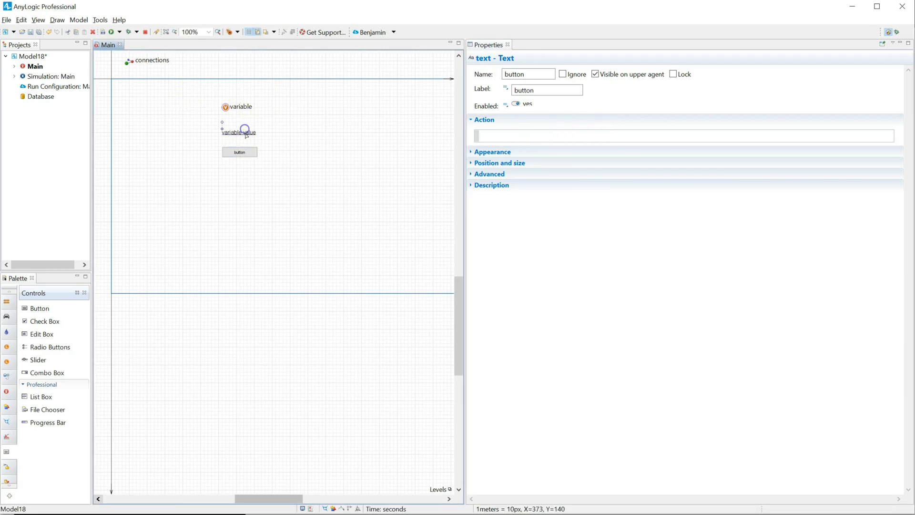
pyautogui.click(240, 153)
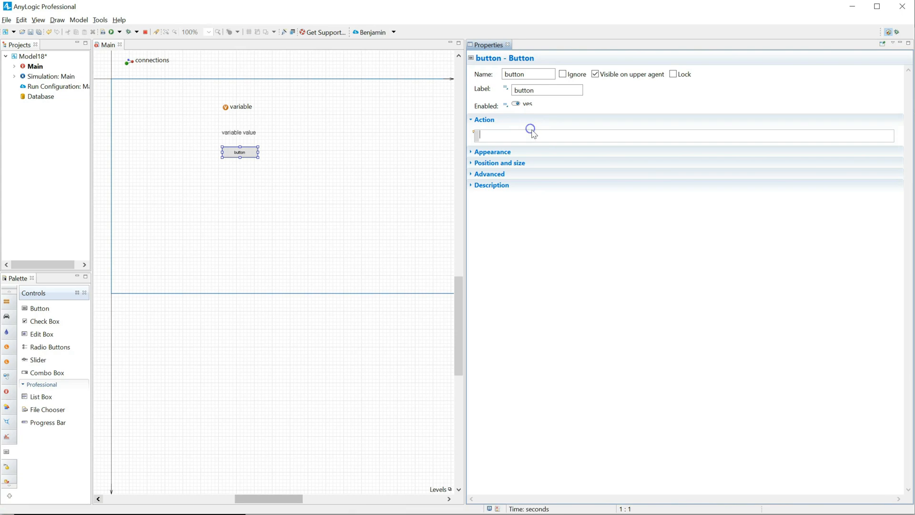
pyautogui.write('text.')
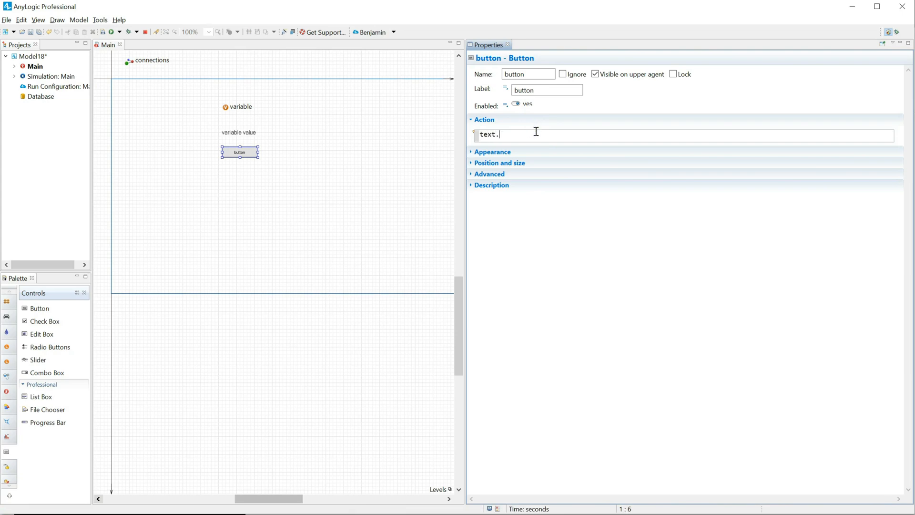
pyautogui.write('setText(text);')
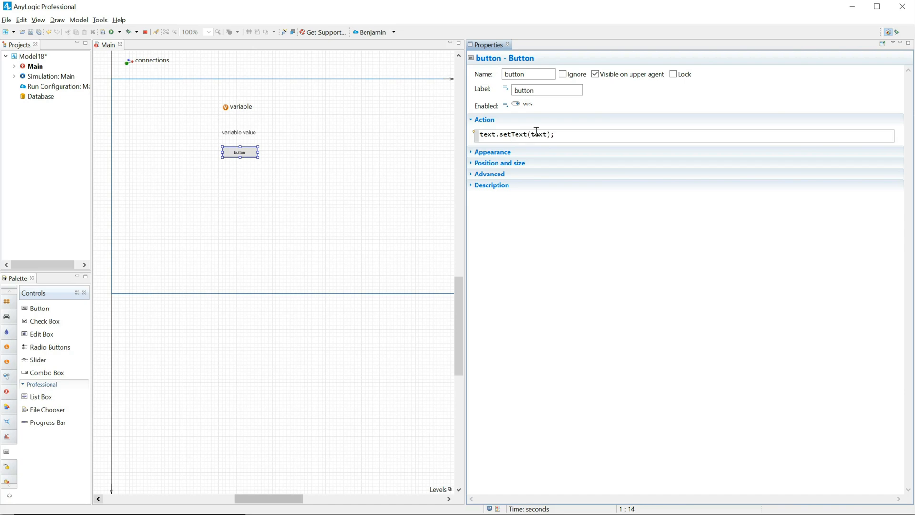
# Complete the action as String.valueOf(variable)+'\u00B2' and run the model to test it
pyautogui.doubleClick(538, 135)
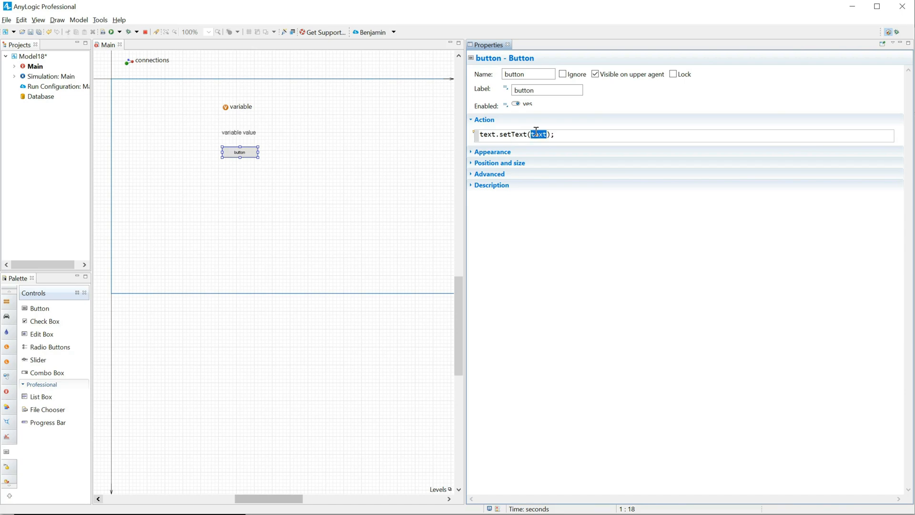
pyautogui.write('varia')
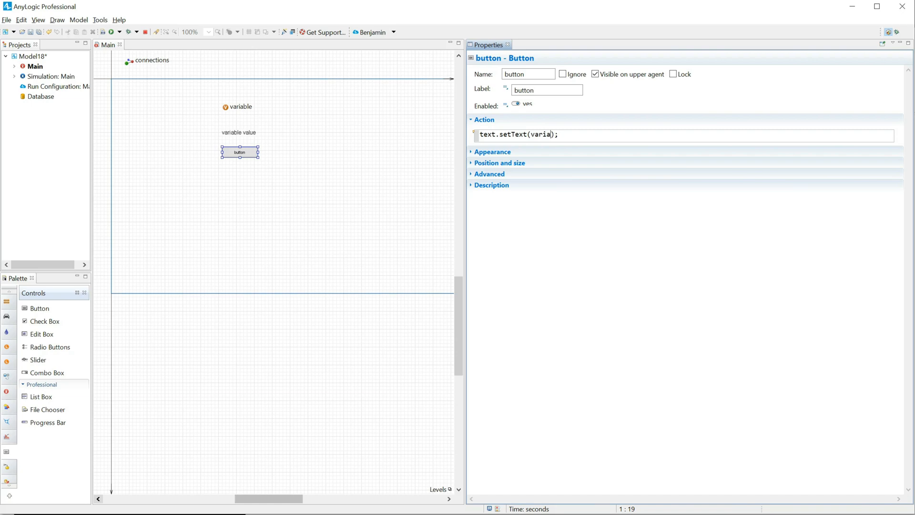
pyautogui.write('ble')
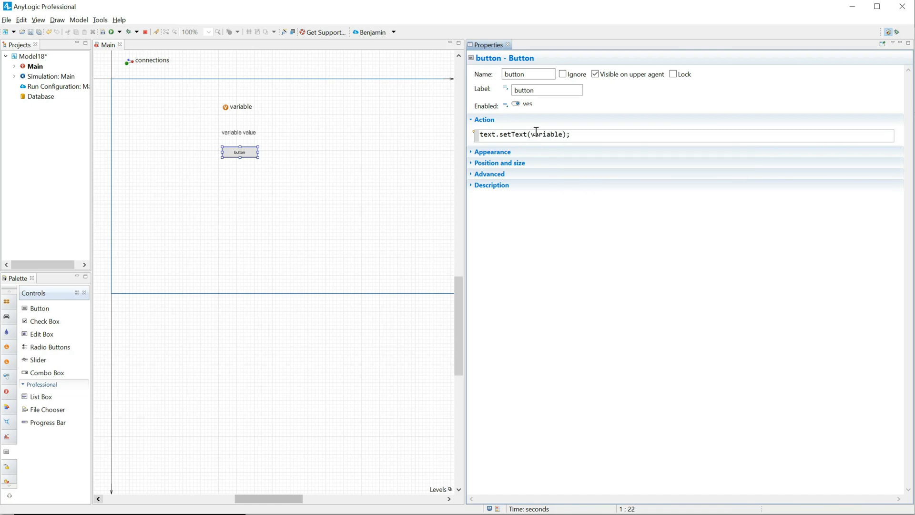
pyautogui.write('+')
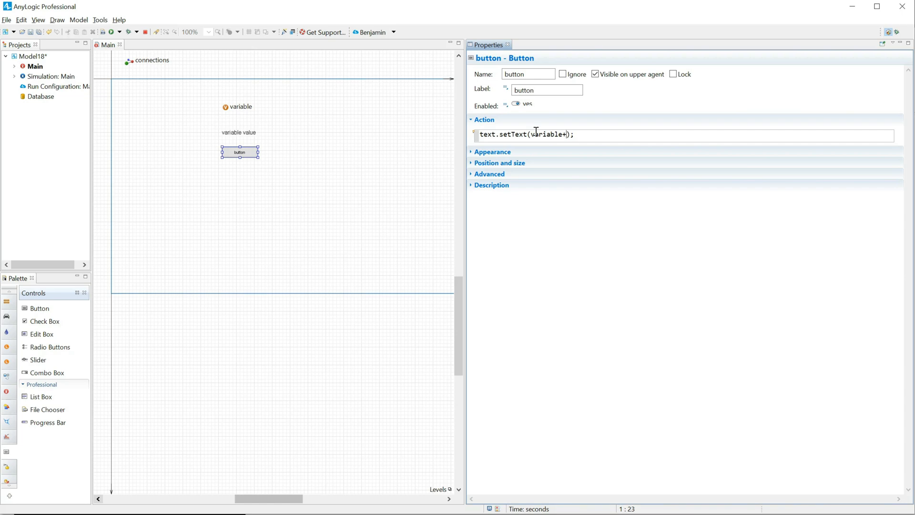
pyautogui.write("''")
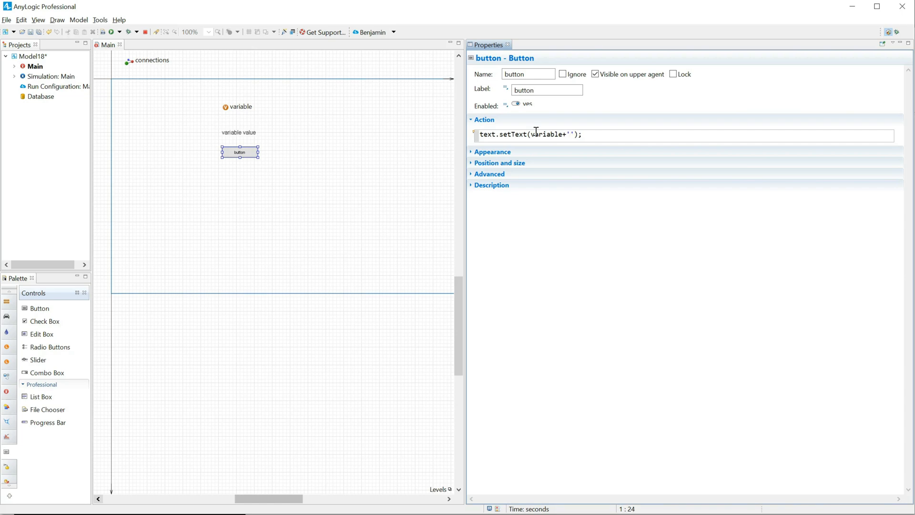
pyautogui.click(570, 135)
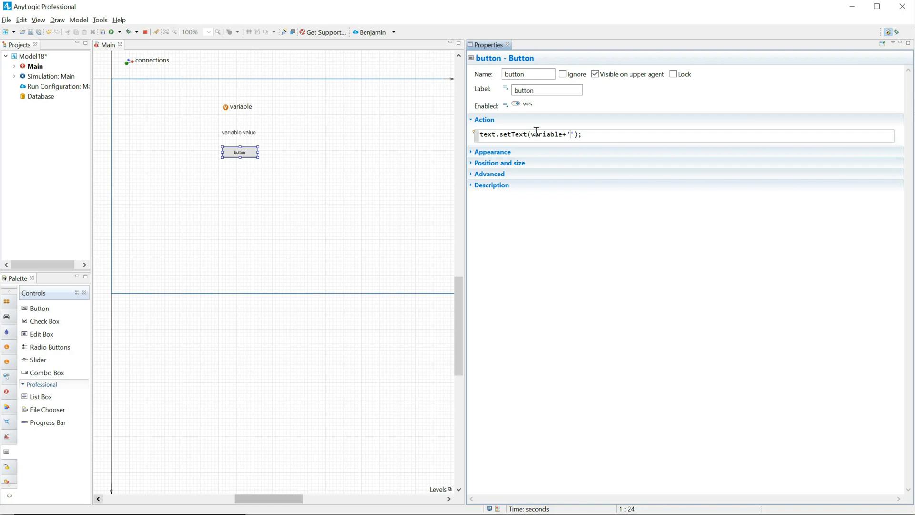
pyautogui.write('\\')
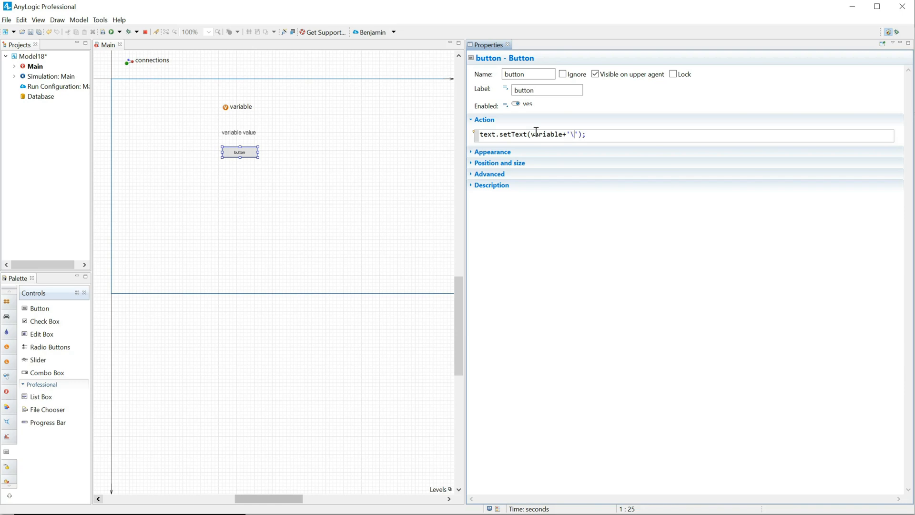
pyautogui.write('u00')
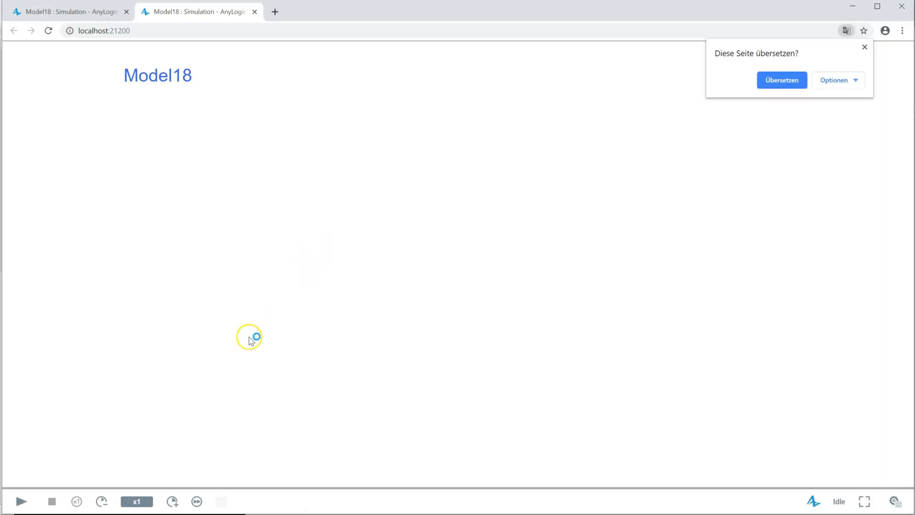
pyautogui.click(22, 501)
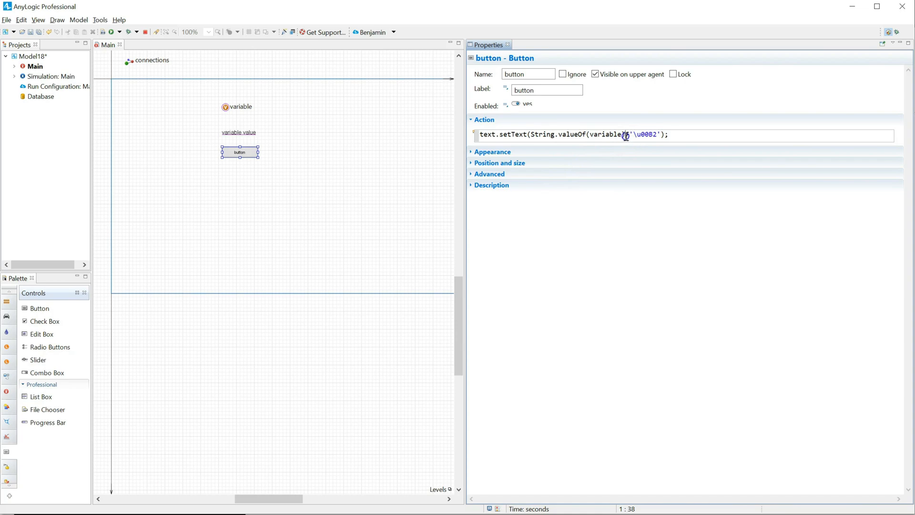
pyautogui.doubleClick(542, 135)
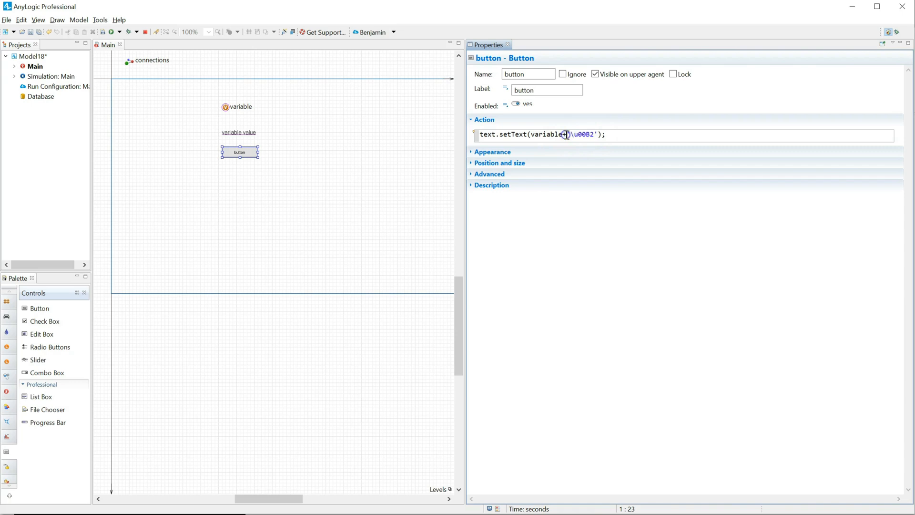
pyautogui.doubleClick(547, 134)
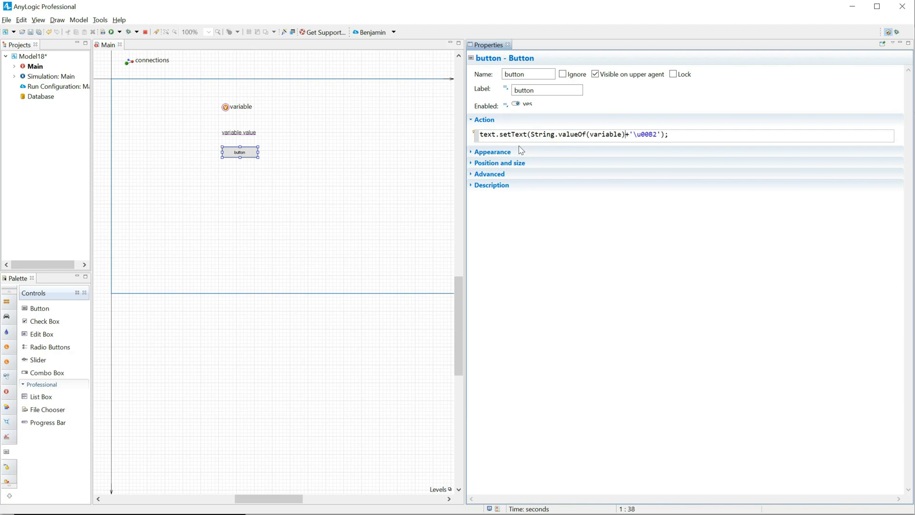
pyautogui.doubleClick(577, 134)
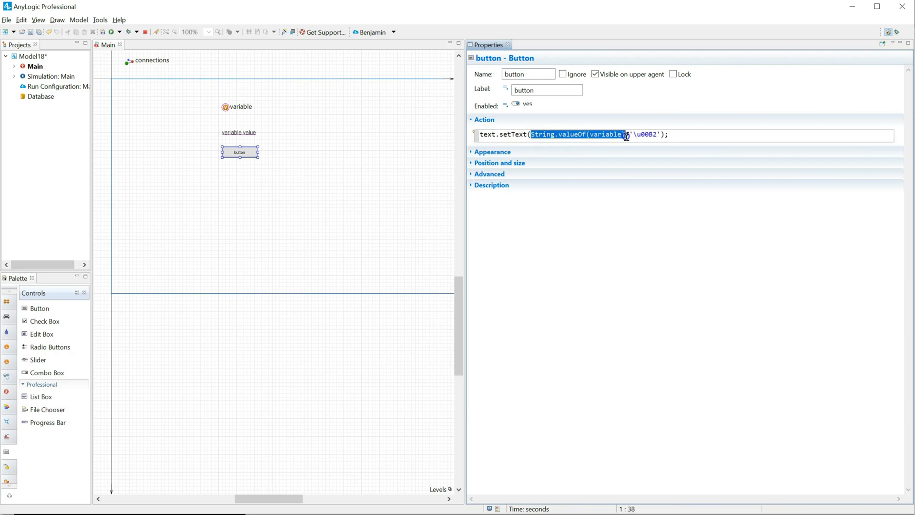
pyautogui.click(626, 135)
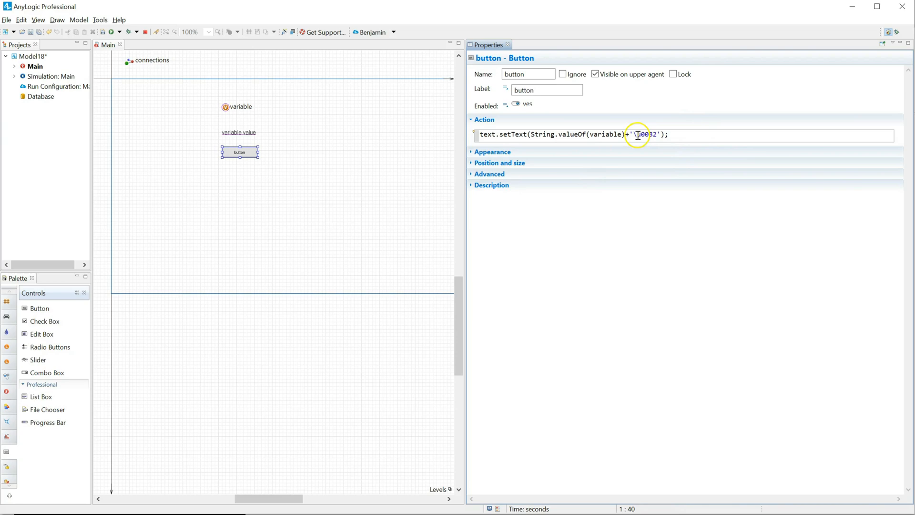
pyautogui.doubleClick(643, 134)
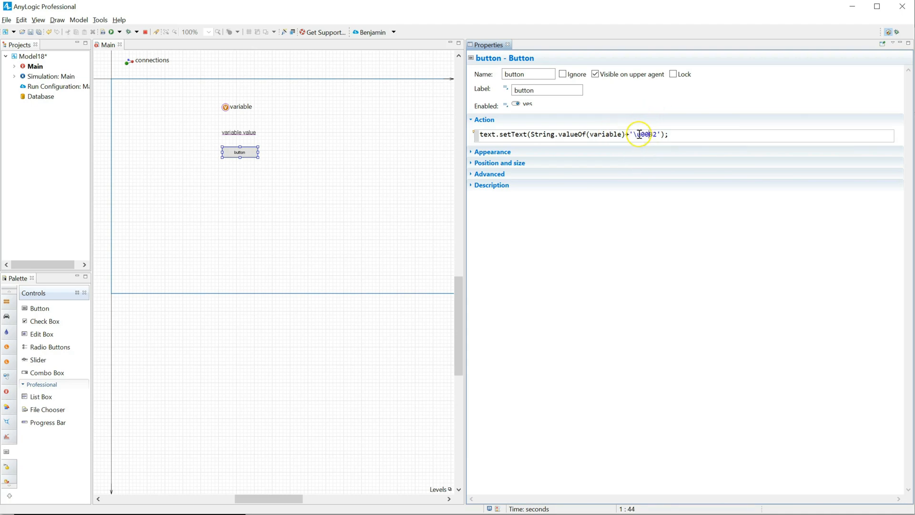
pyautogui.doubleClick(575, 134)
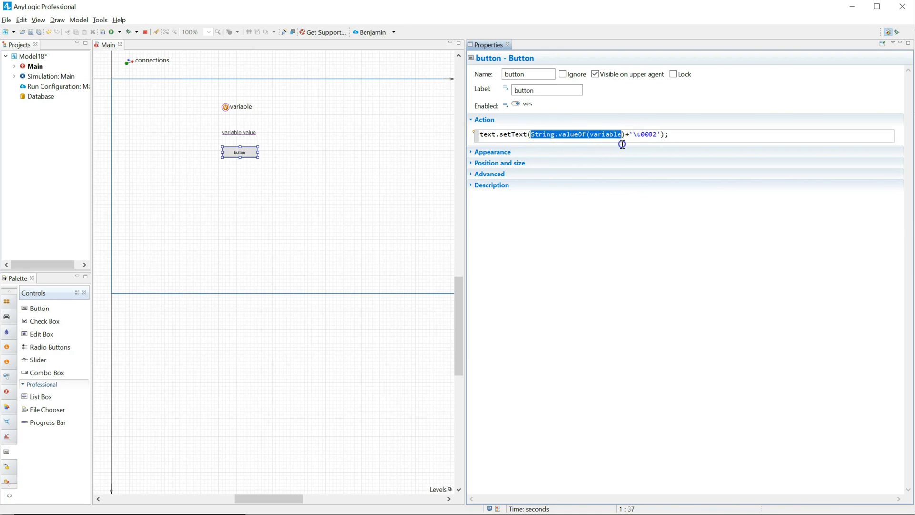